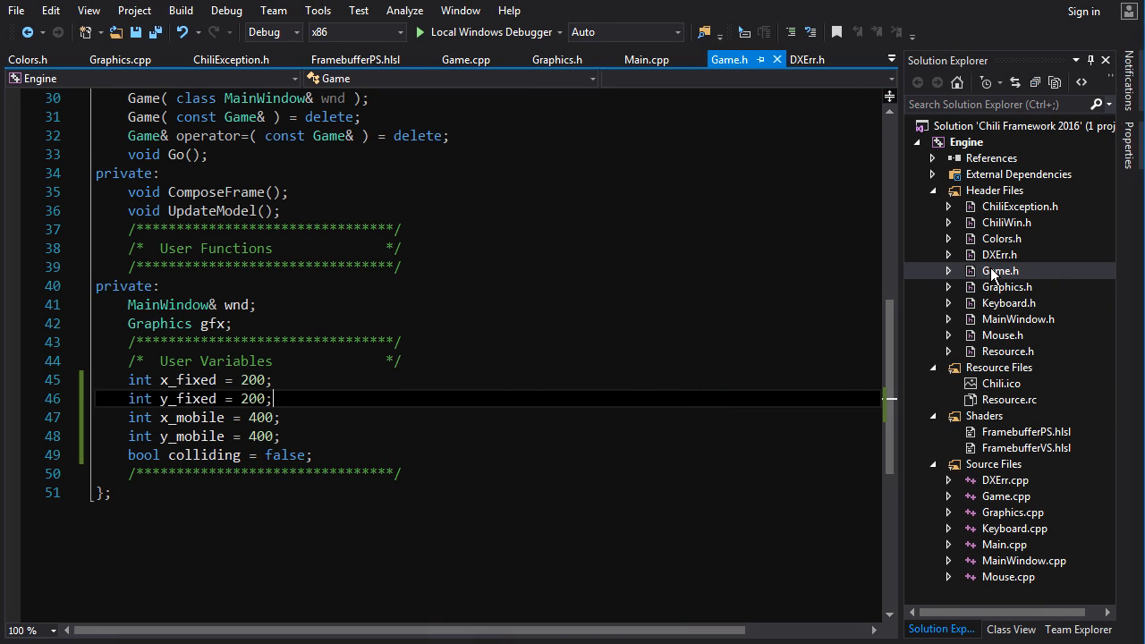
Highlight the fixed and mobile x/y coordinates and colliding flag declarations in Game.h.
left_click(1001, 271)
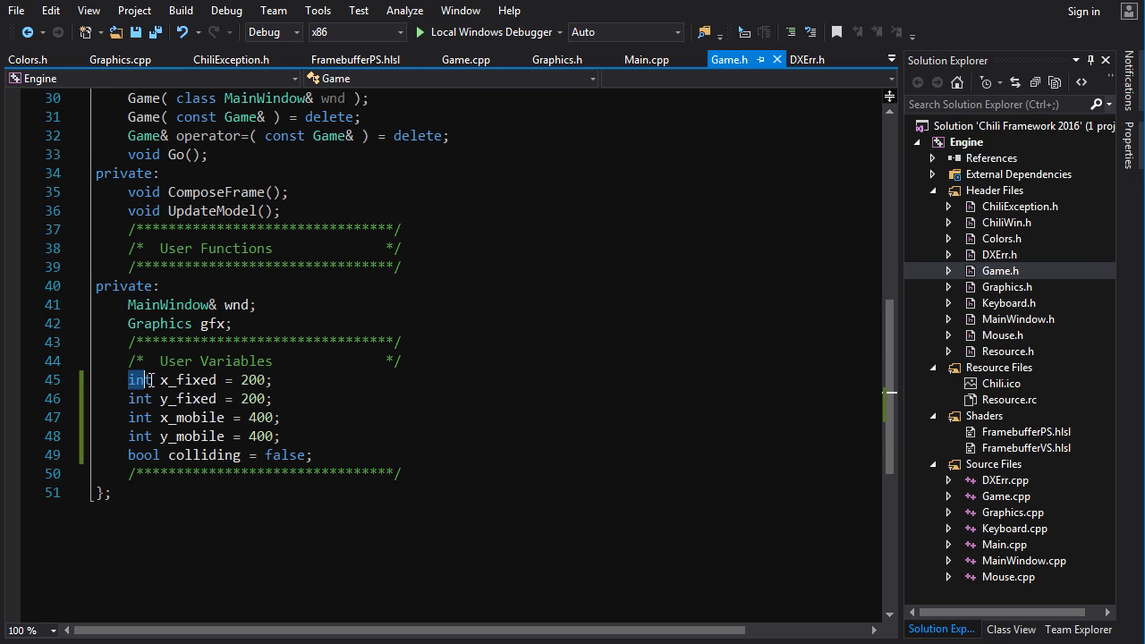
left_click_drag(128, 380, 273, 398)
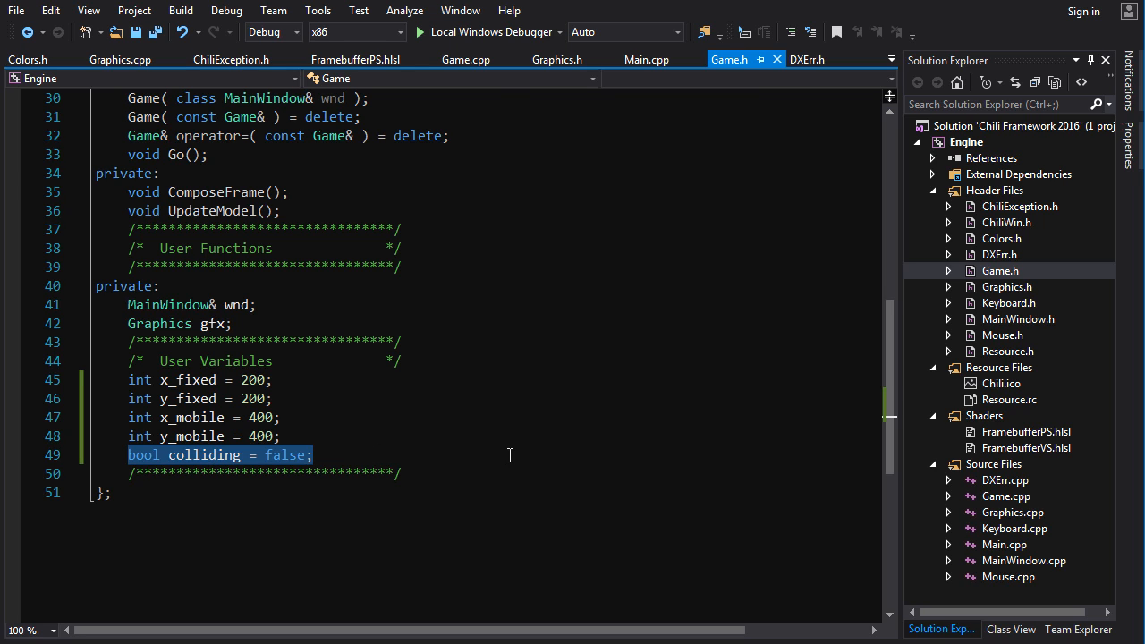
mouse_move(1005, 497)
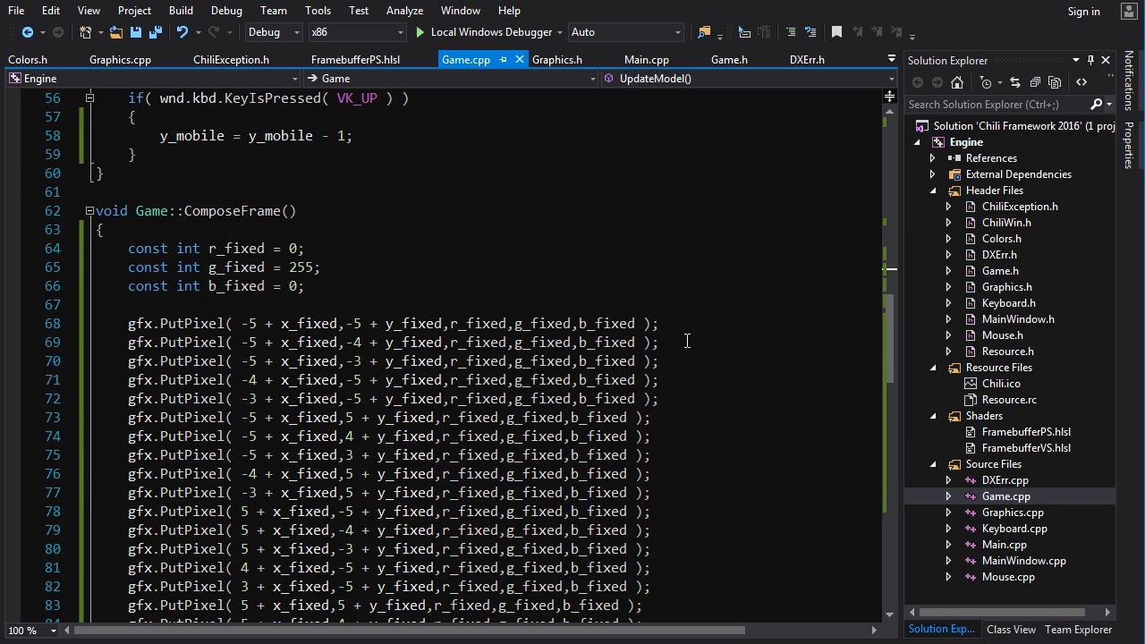
scroll("down", 3)
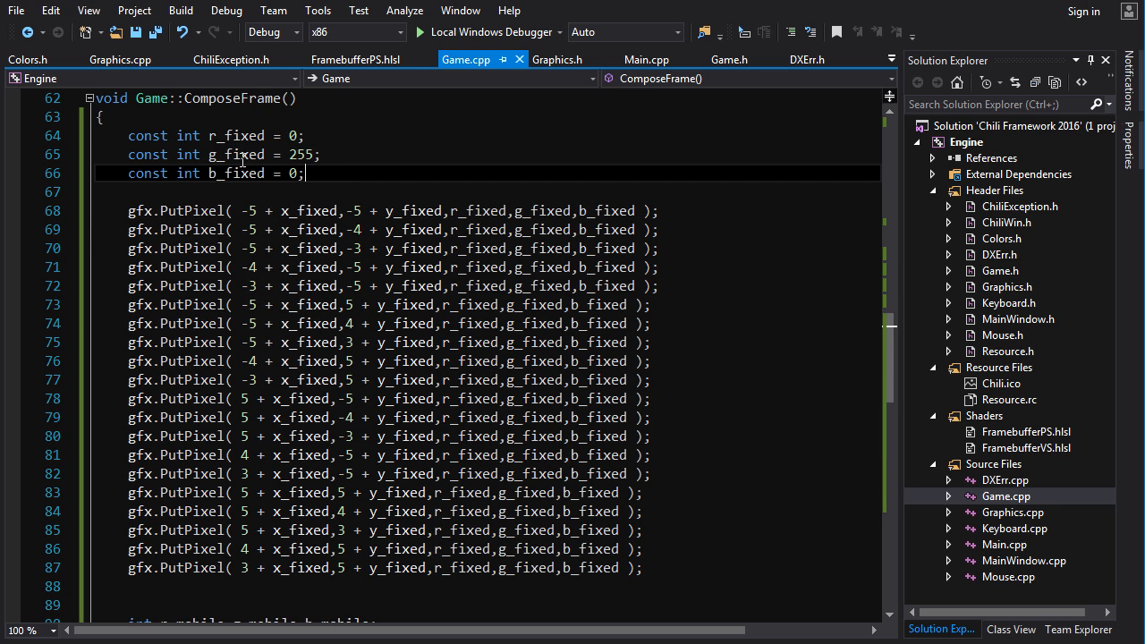
scroll("down", 3)
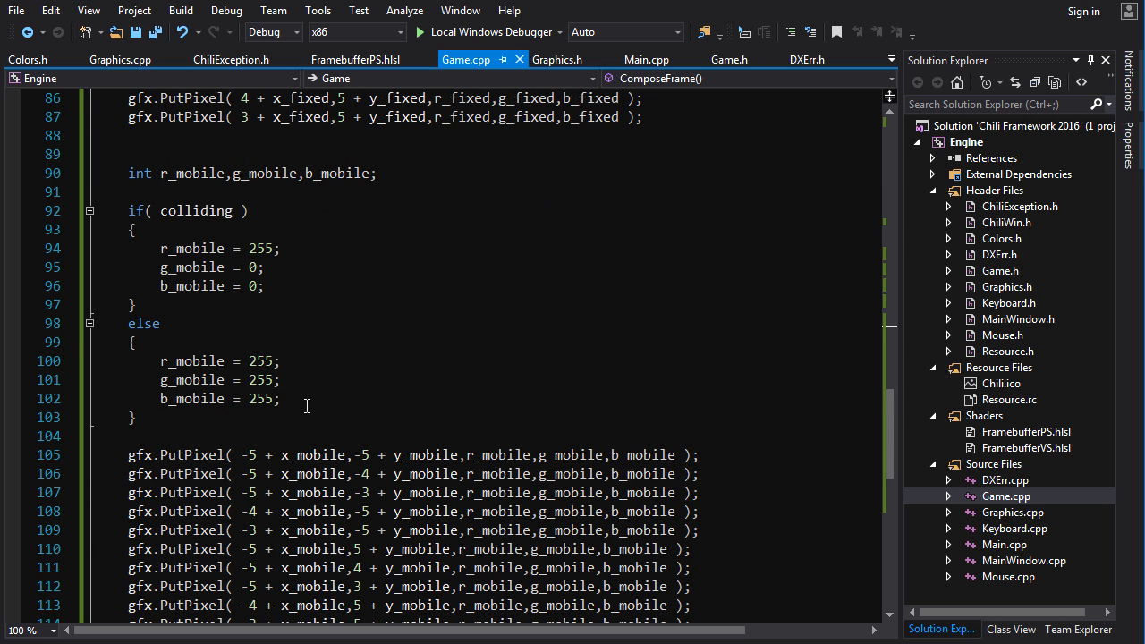
double_click(194, 210)
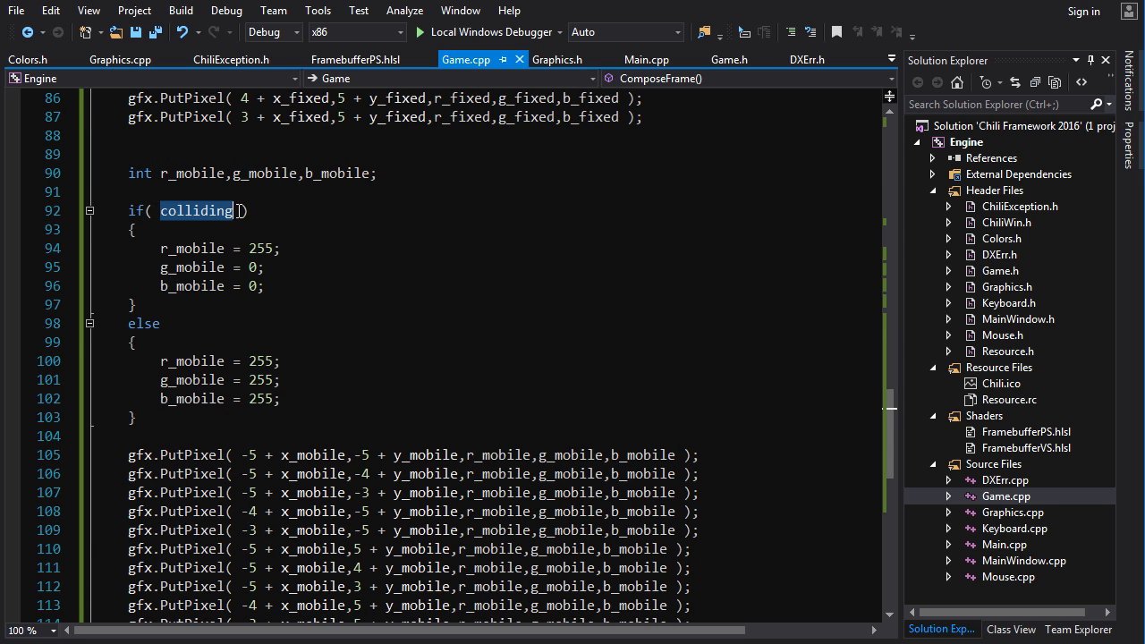
double_click(195, 210)
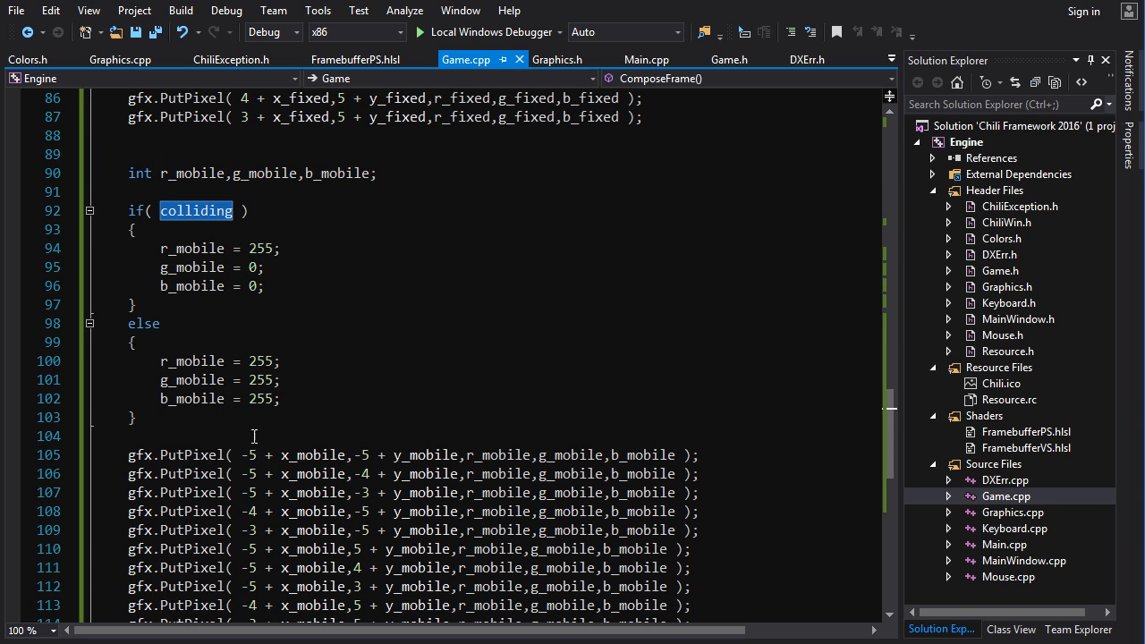
scroll("down", 3)
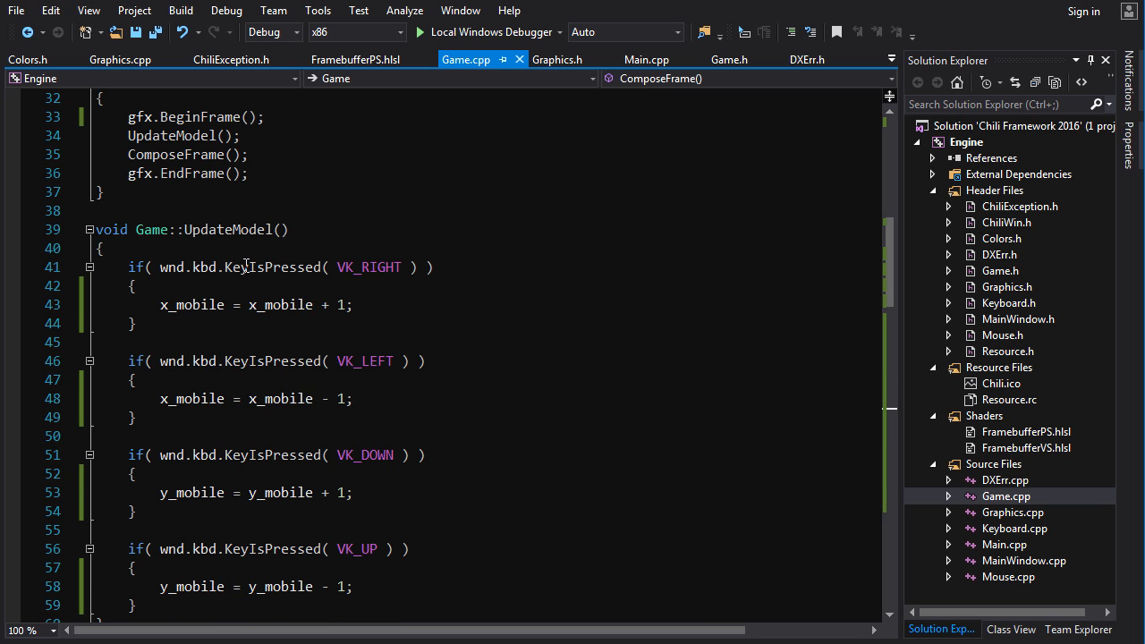
scroll("down", 3)
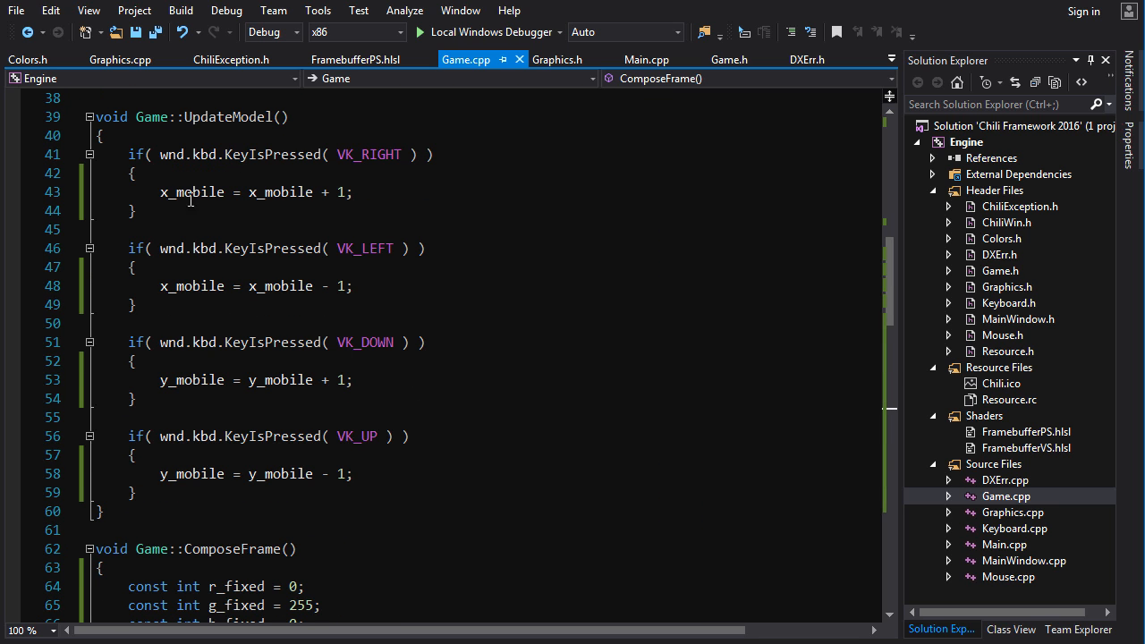
double_click(192, 192)
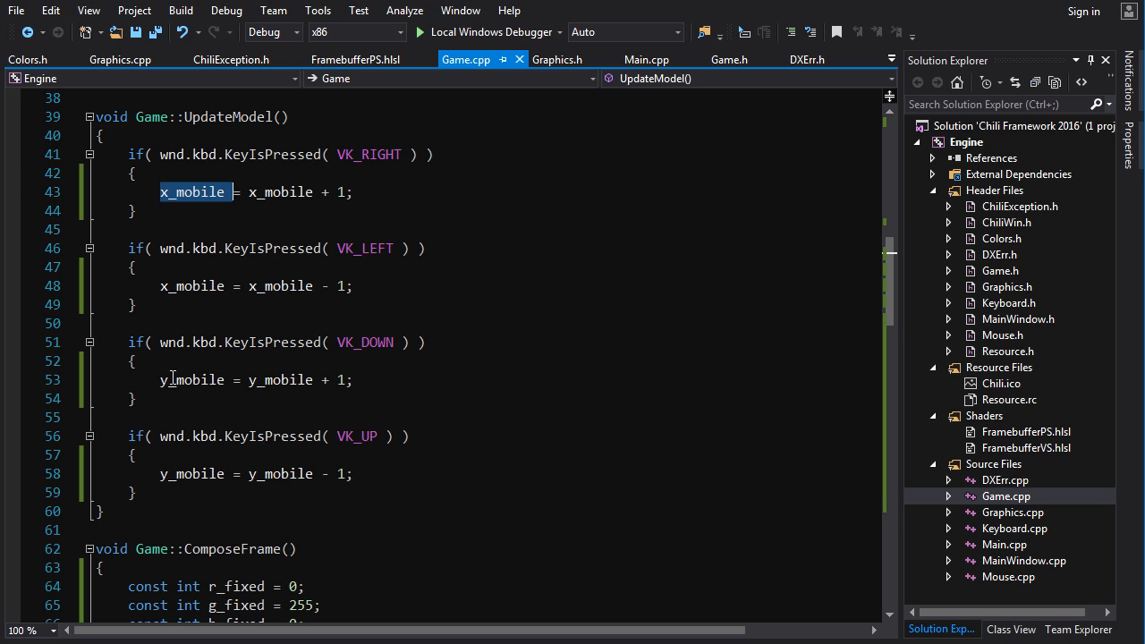
mouse_move(241, 379)
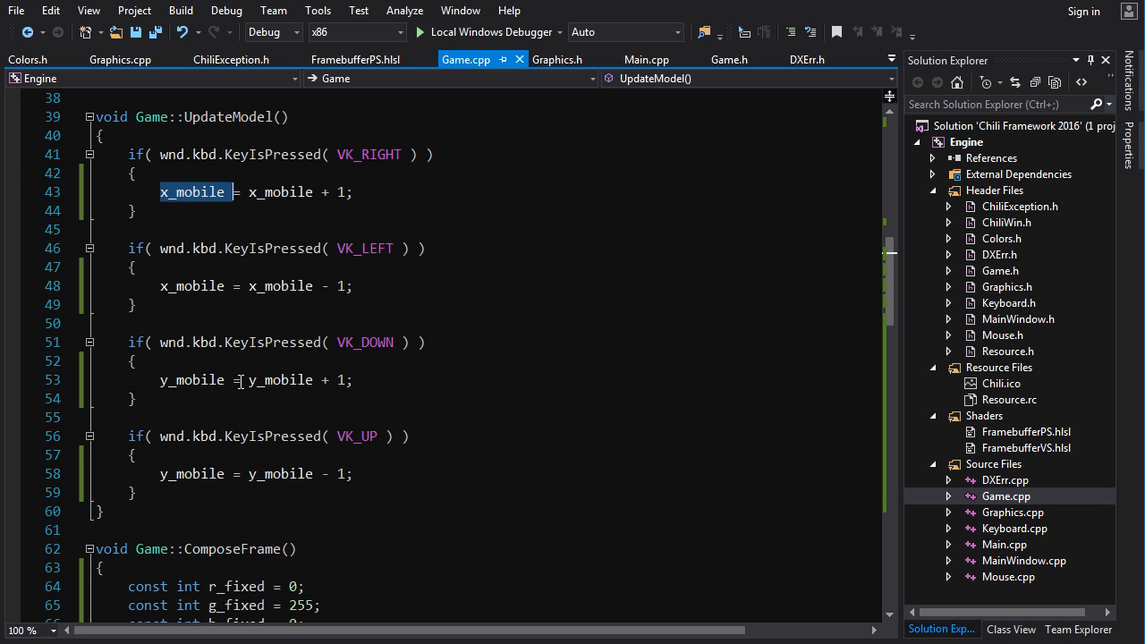
mouse_move(386, 151)
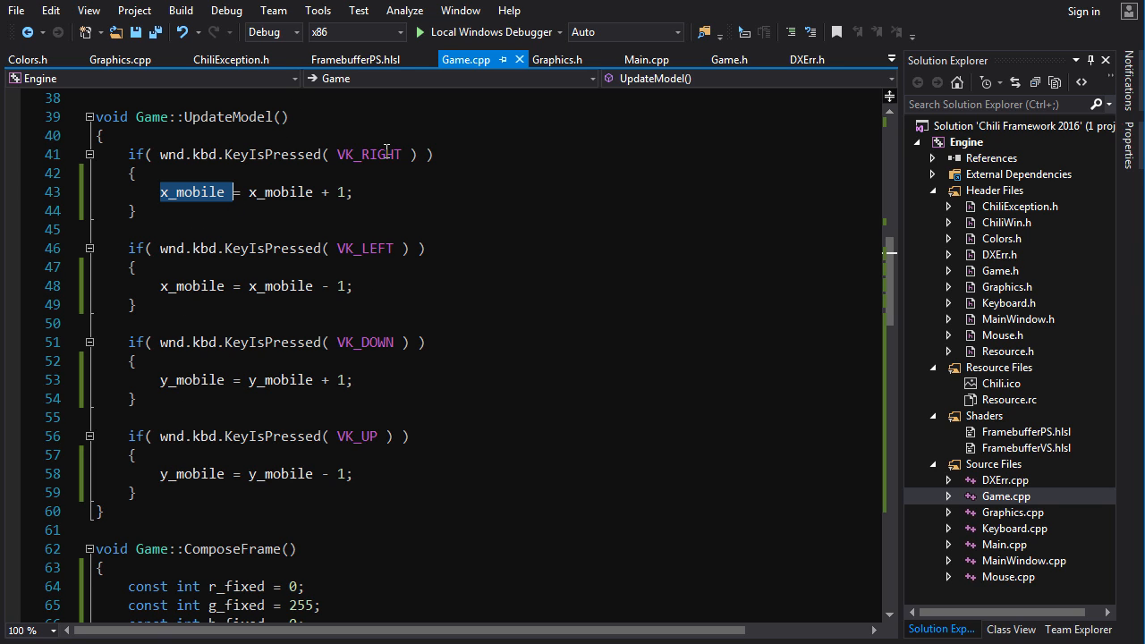
mouse_move(491, 452)
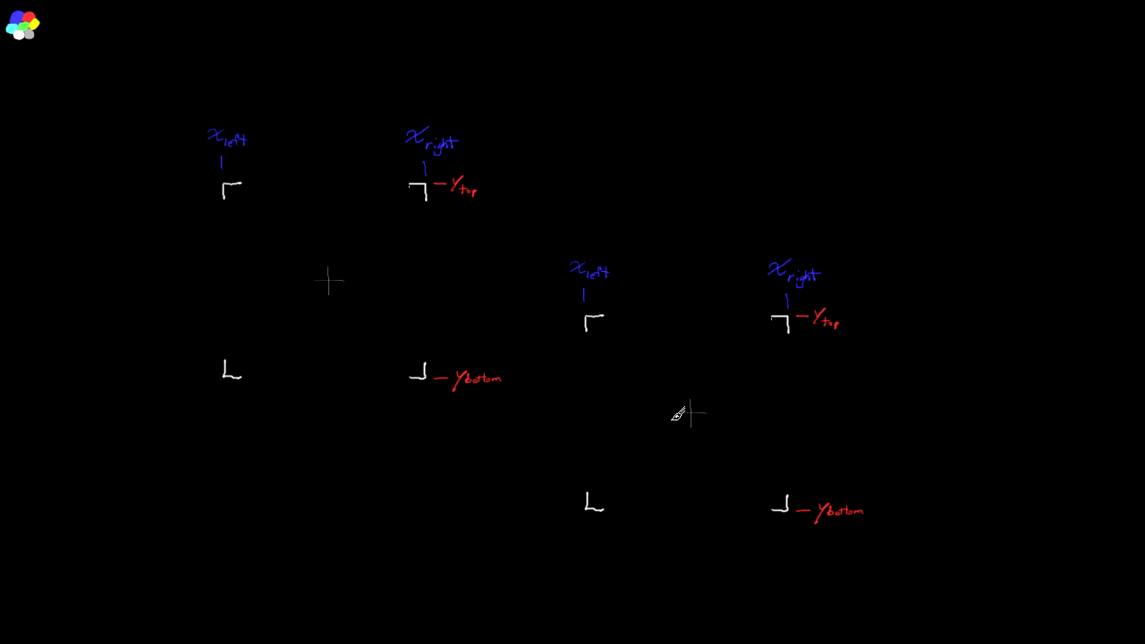
Draw a box outline on the annotation board to illustrate box sides.
left_click_drag(582, 318, 787, 501)
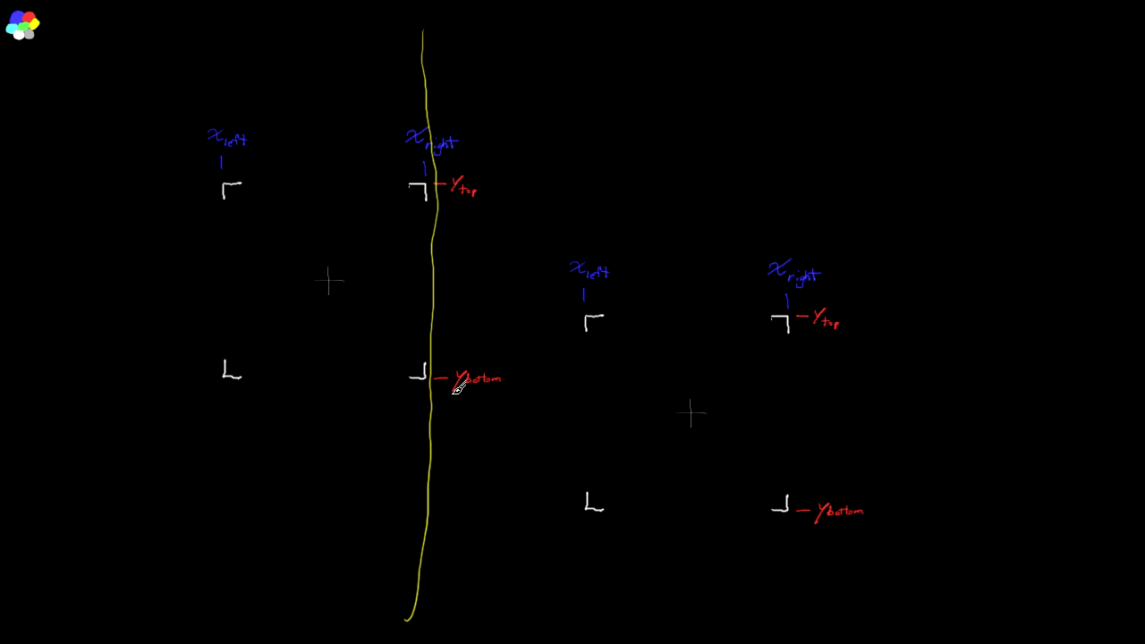
mouse_move(635, 383)
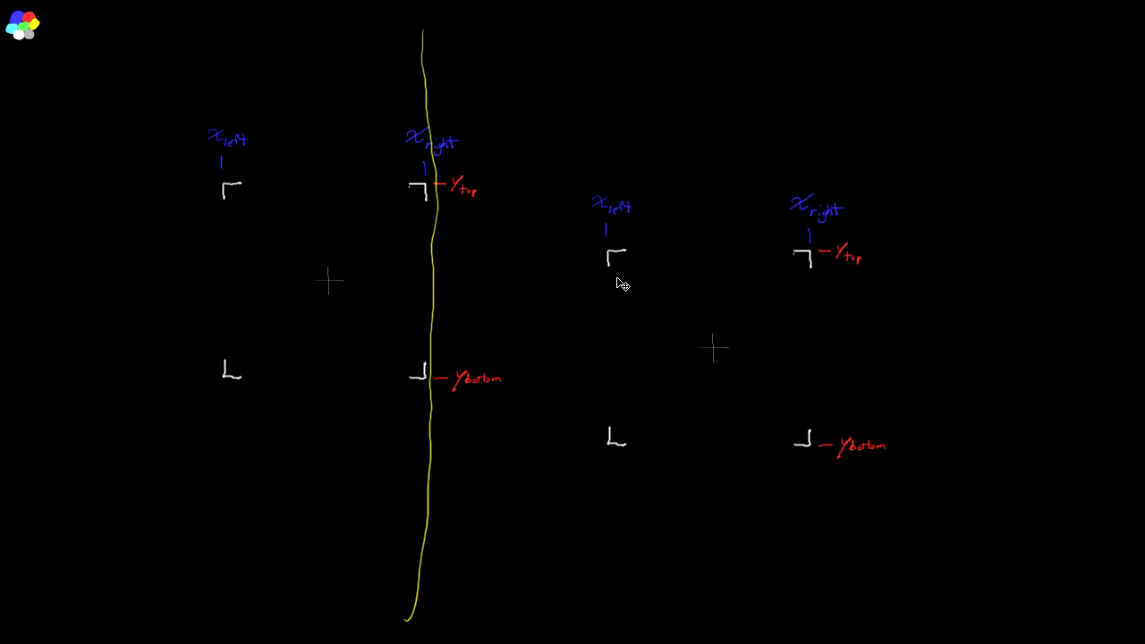
mouse_move(620, 272)
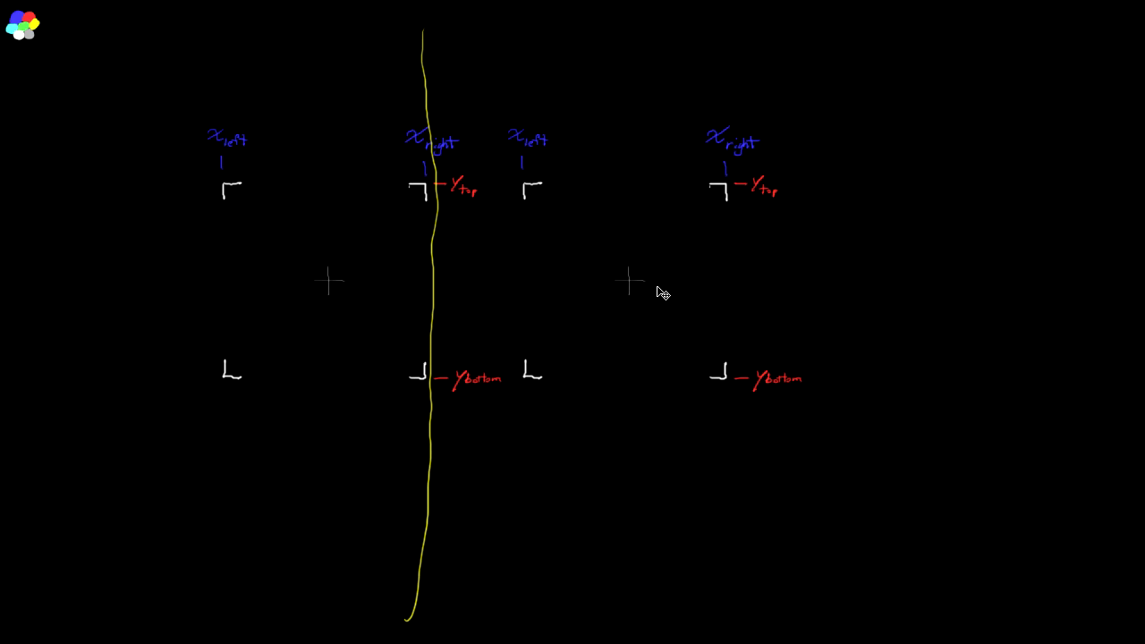
mouse_move(579, 188)
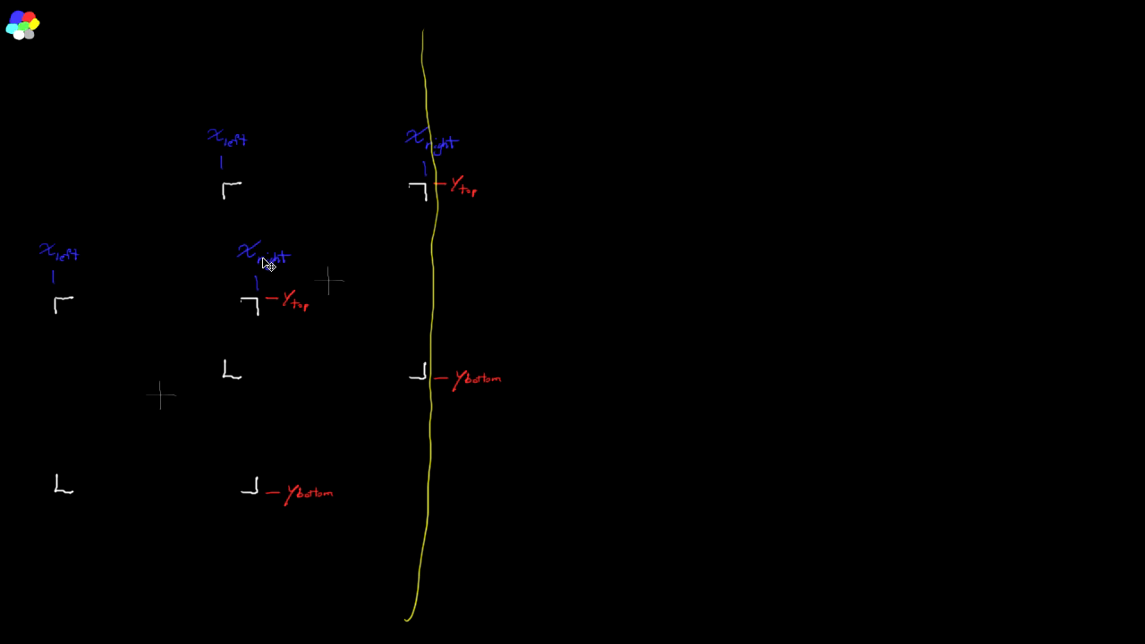
mouse_move(135, 427)
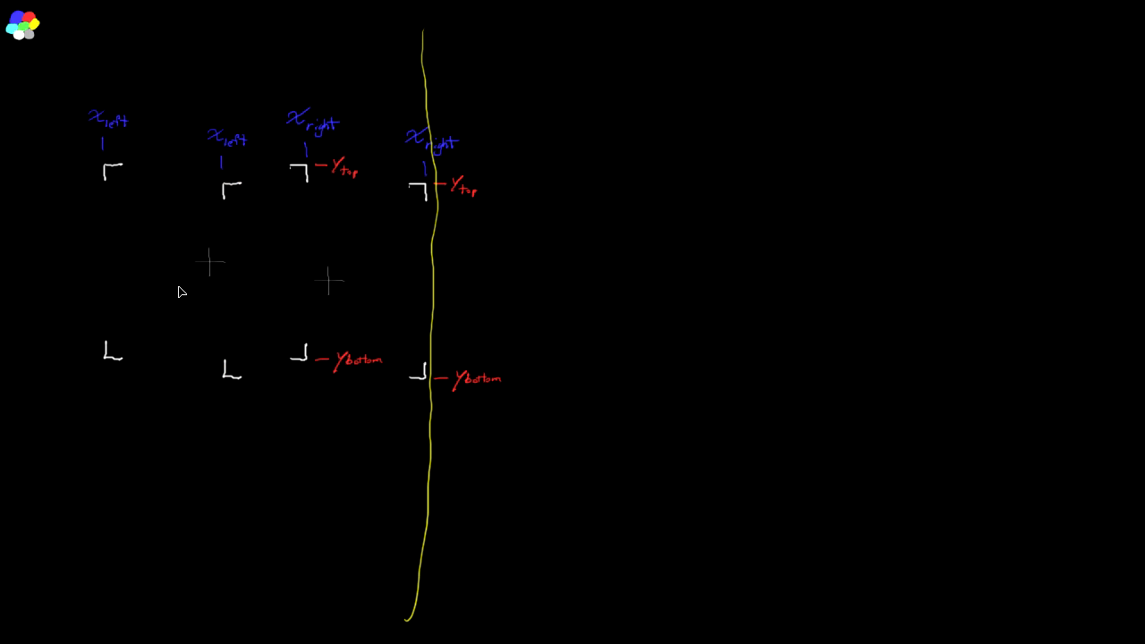
mouse_move(239, 254)
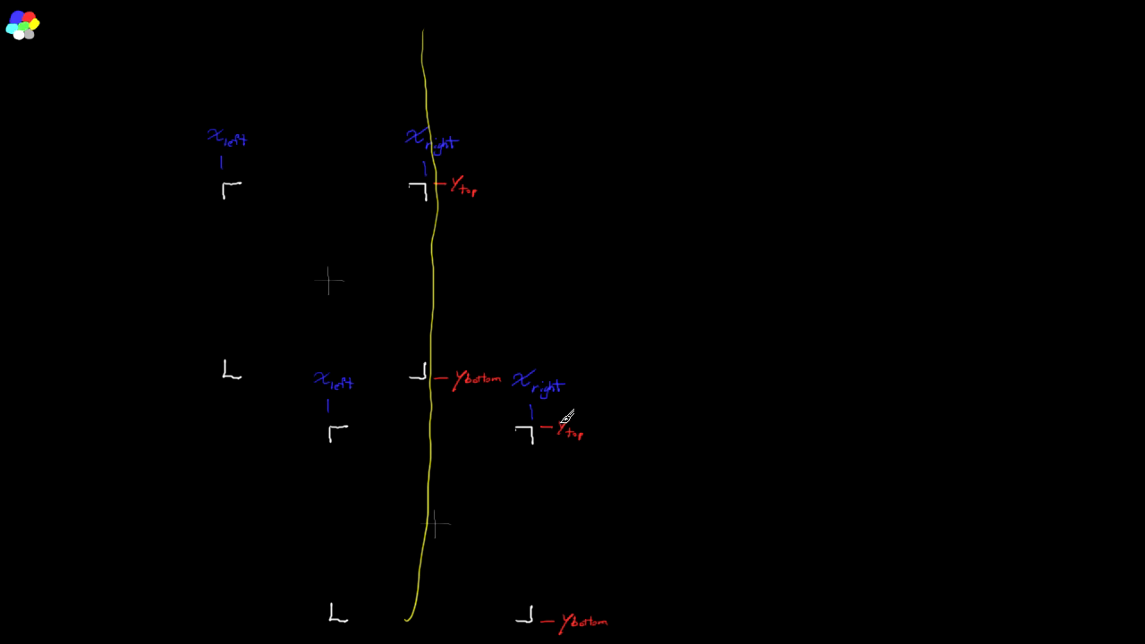
mouse_move(489, 483)
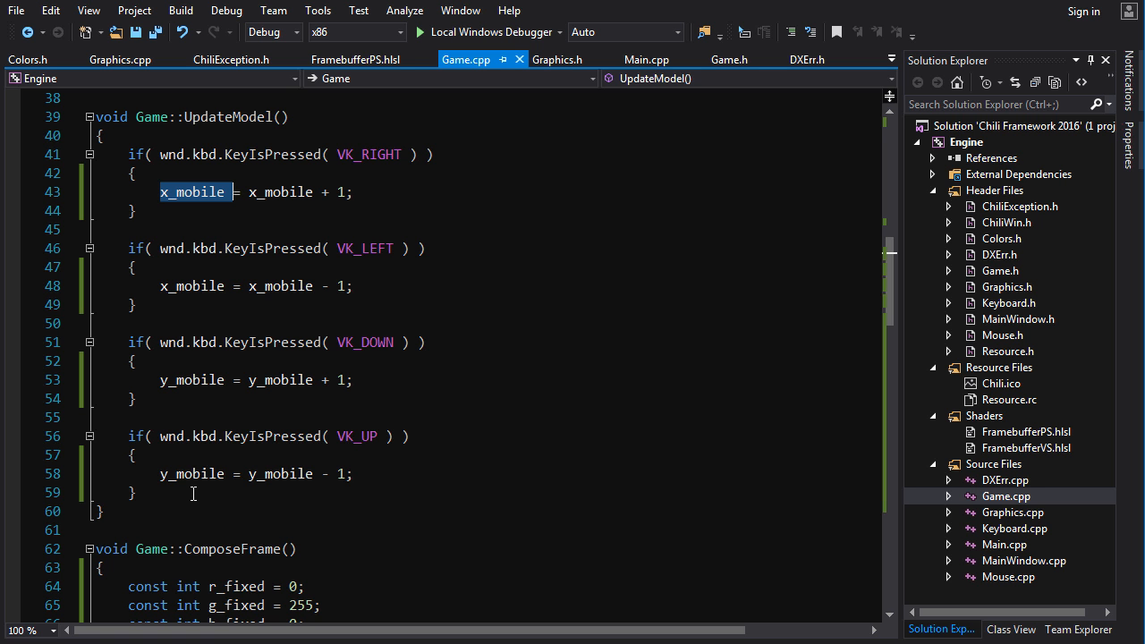
Add 'const int left_mobile = x_mobile - 5;' after the key checks and select it for reuse.
left_click(176, 493)
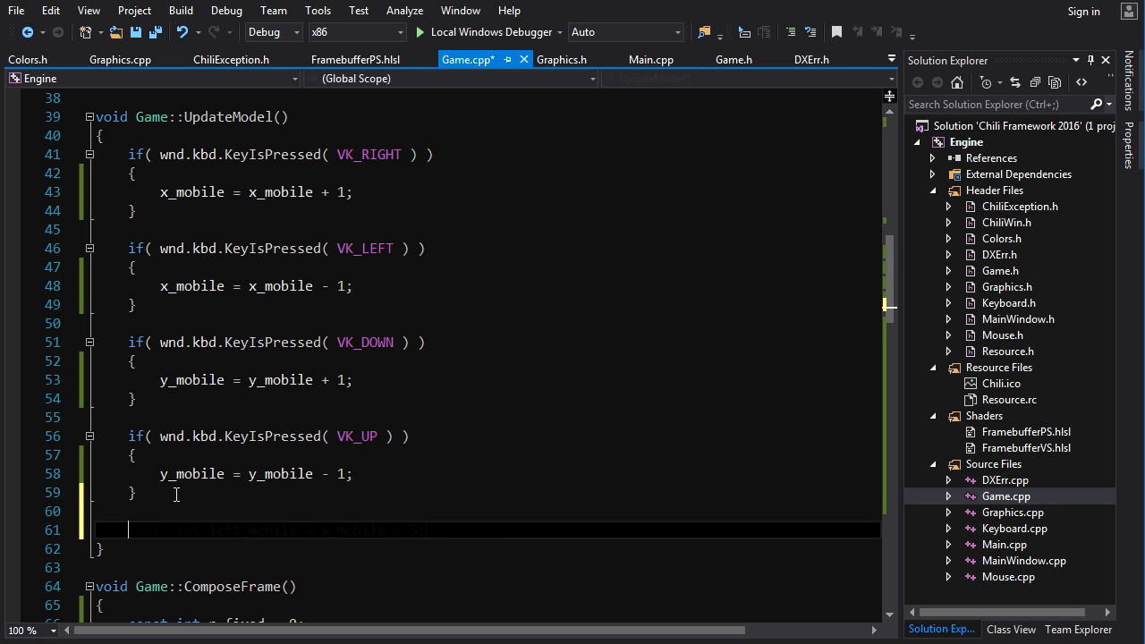
type("const int left_mobile = x_mobile - 5;")
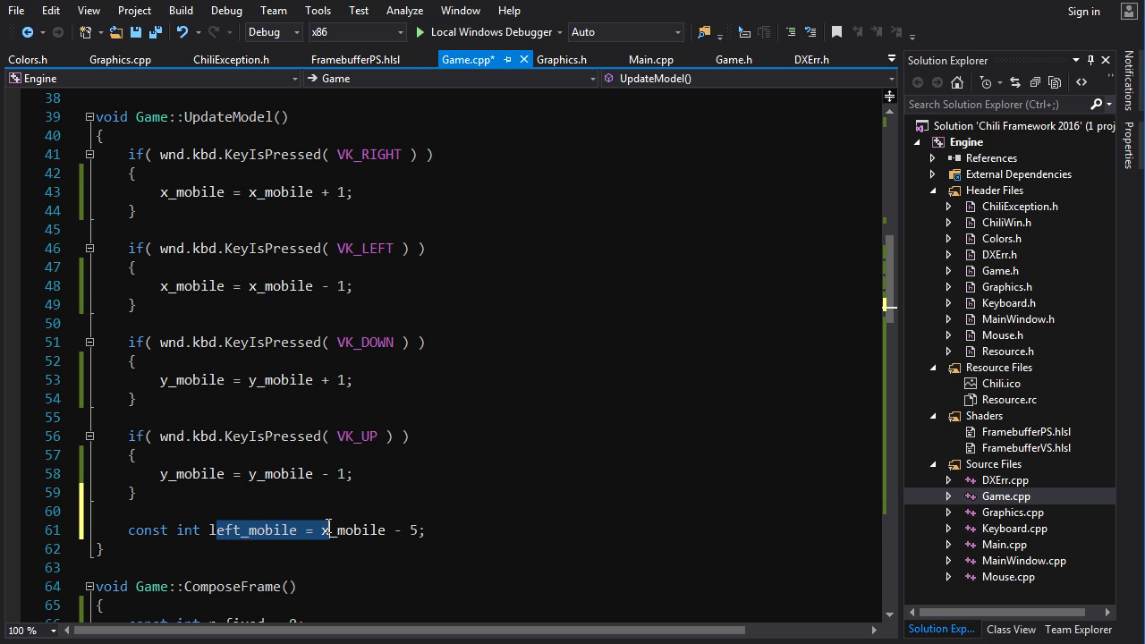
double_click(351, 530)
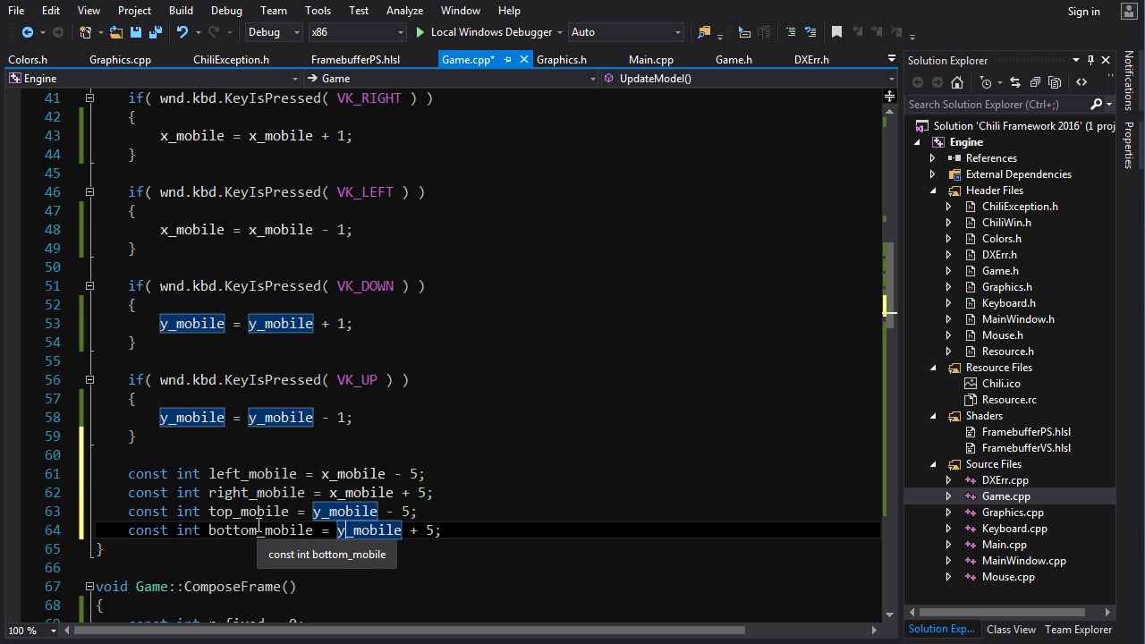
mouse_move(250, 511)
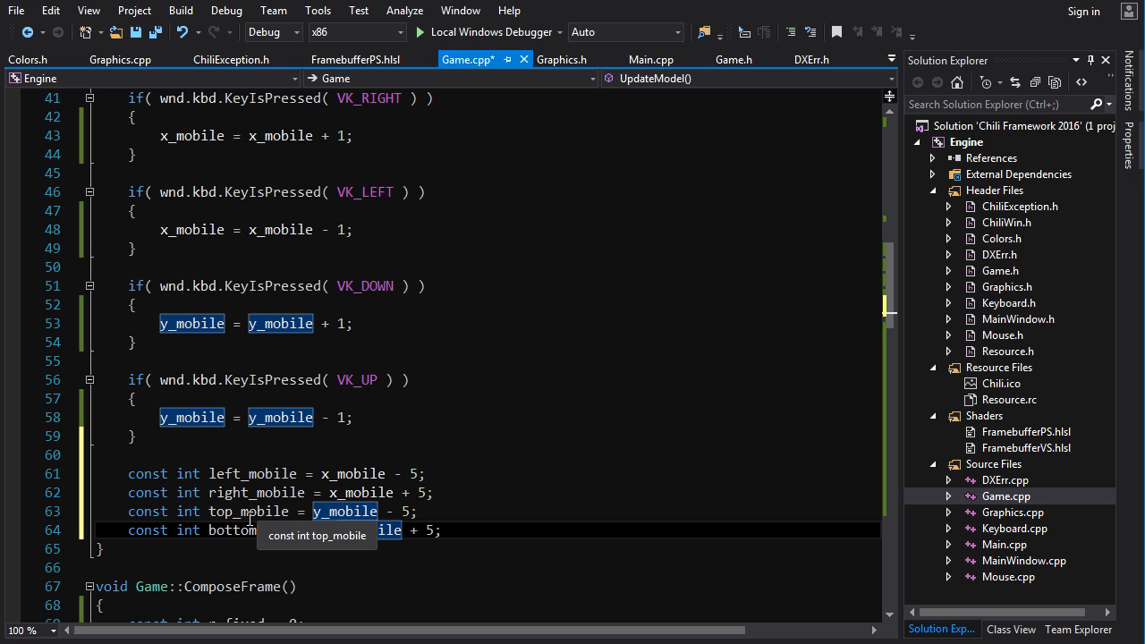
mouse_move(474, 521)
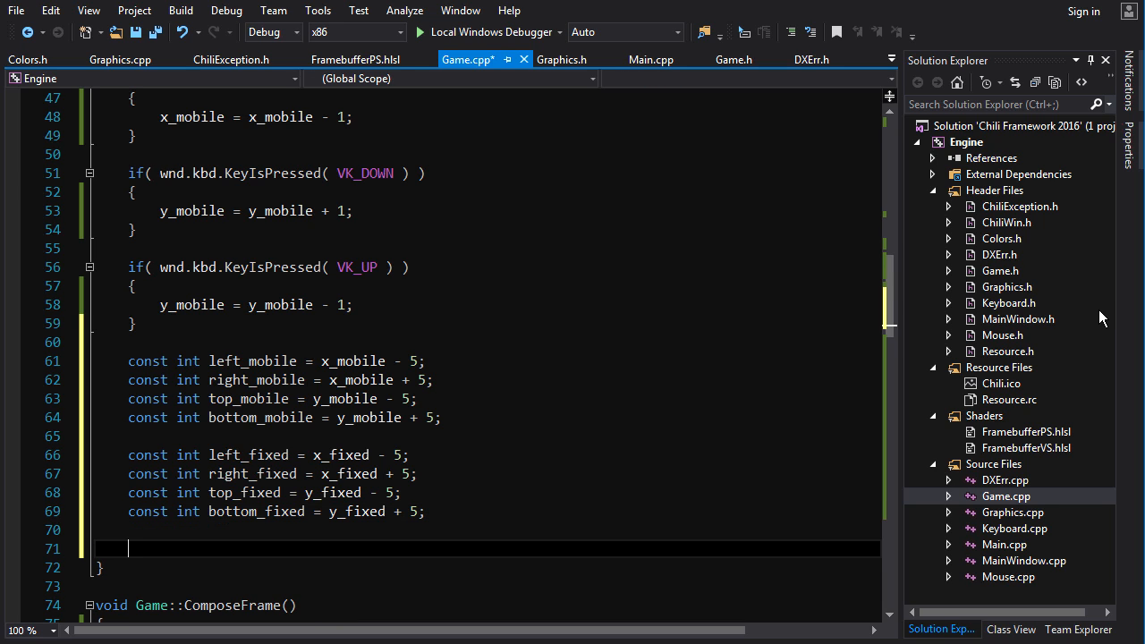
Write the if condition comparing left_mobile < right_fixed && right edges against left_fixed.
type("if(  )")
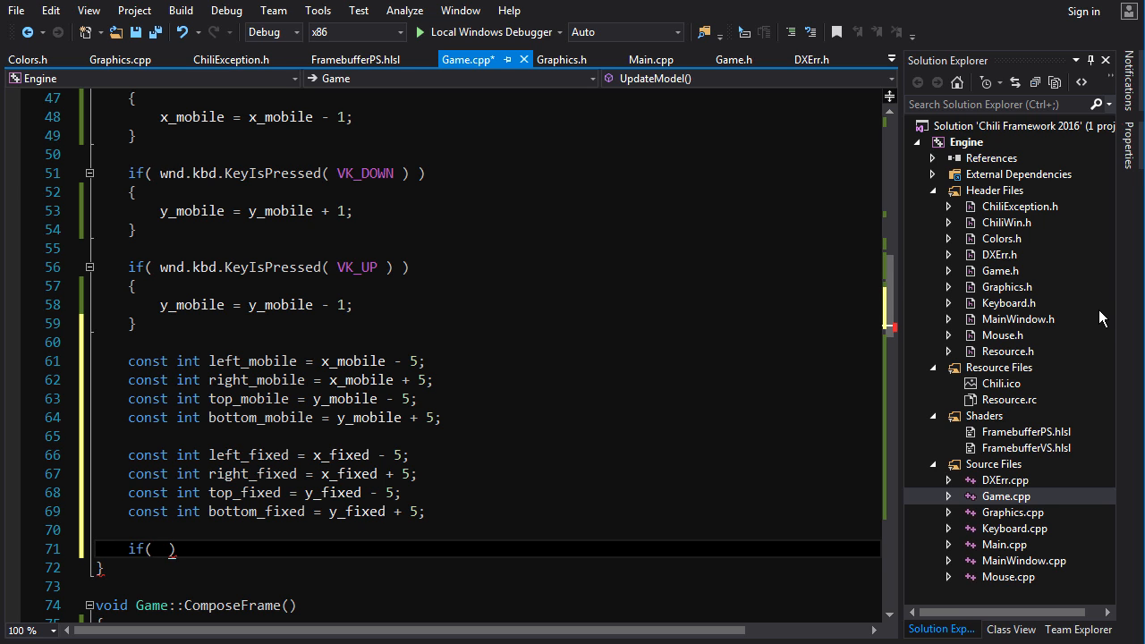
type("left_m")
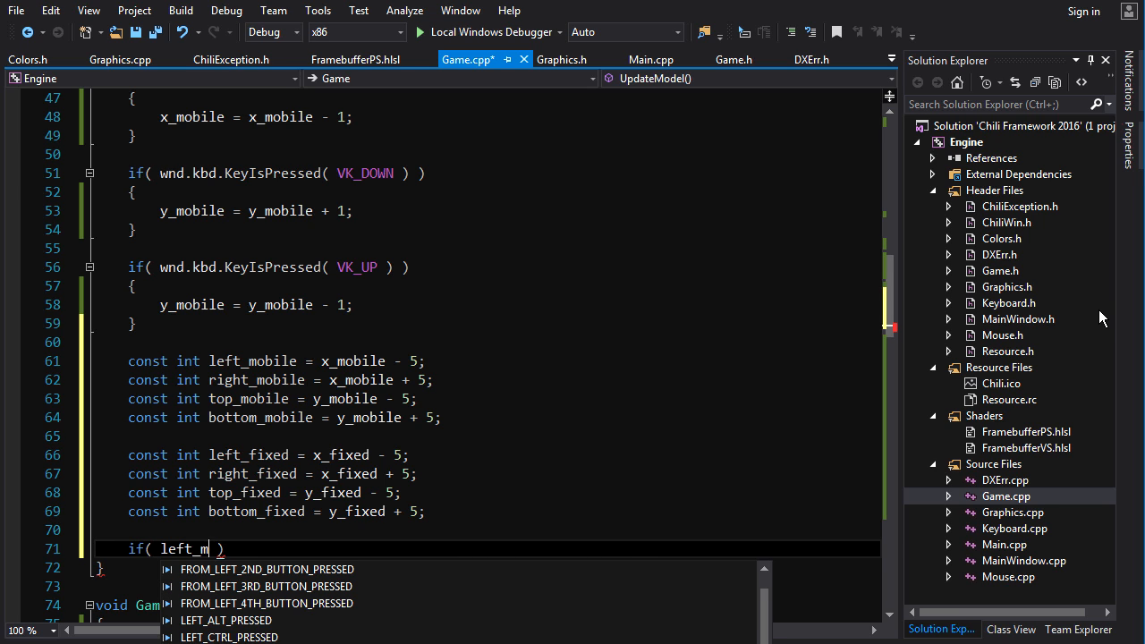
key("Tab")
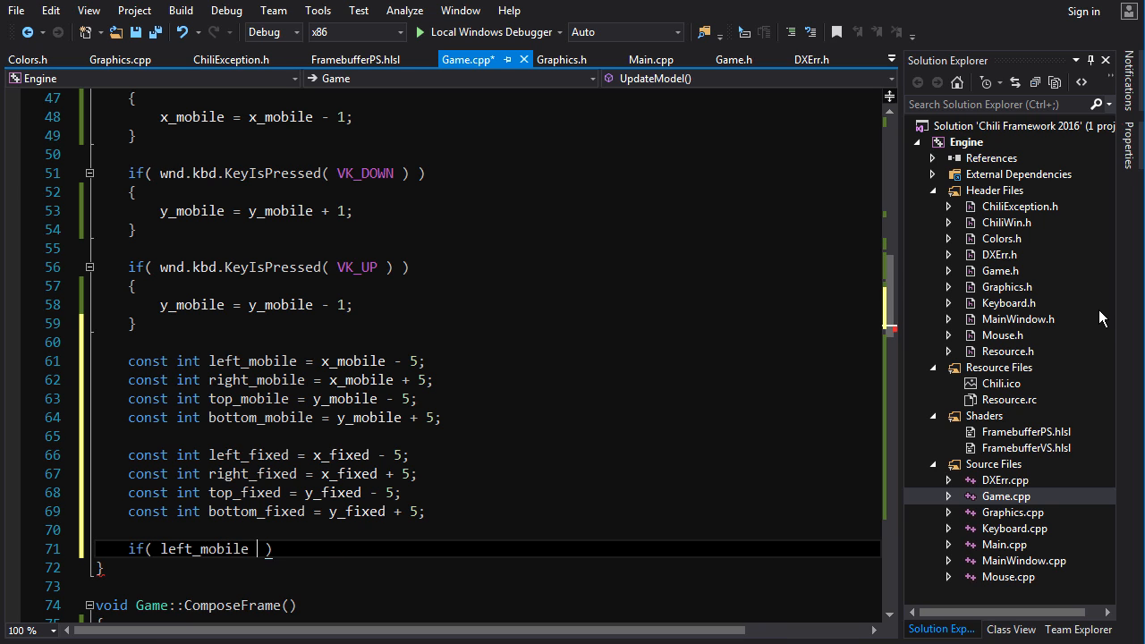
type("< right_")
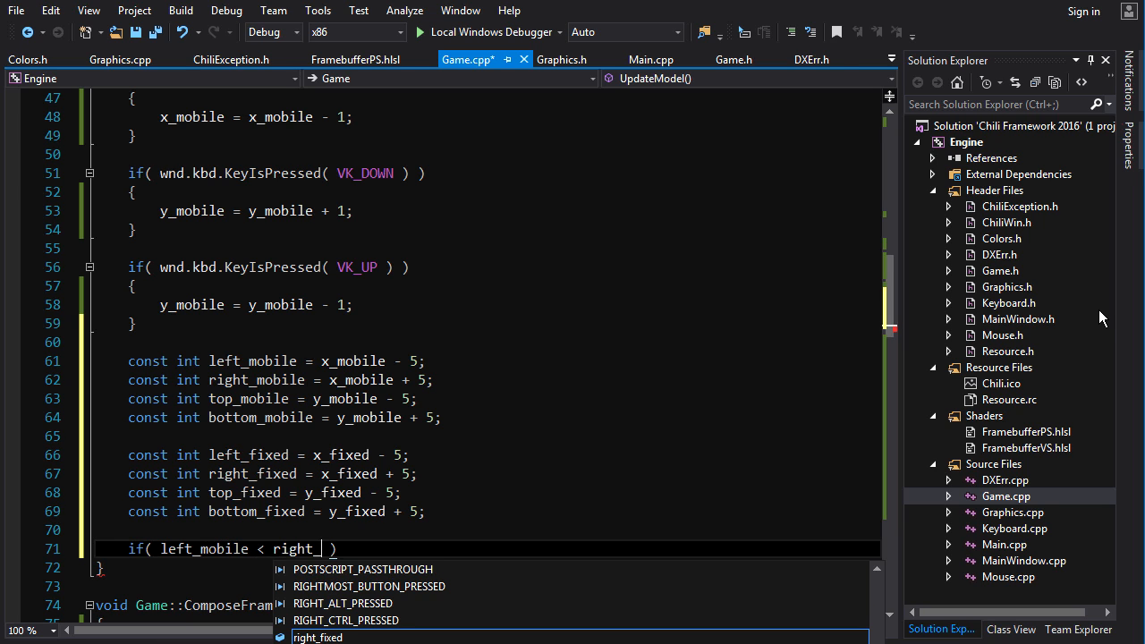
key("Tab")
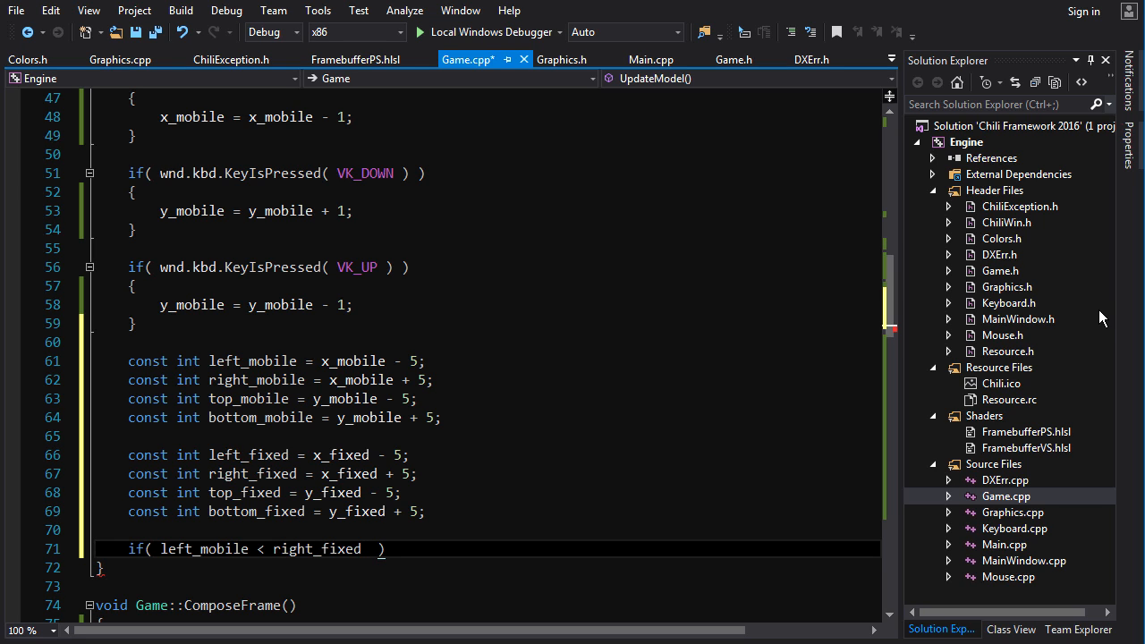
type("&&")
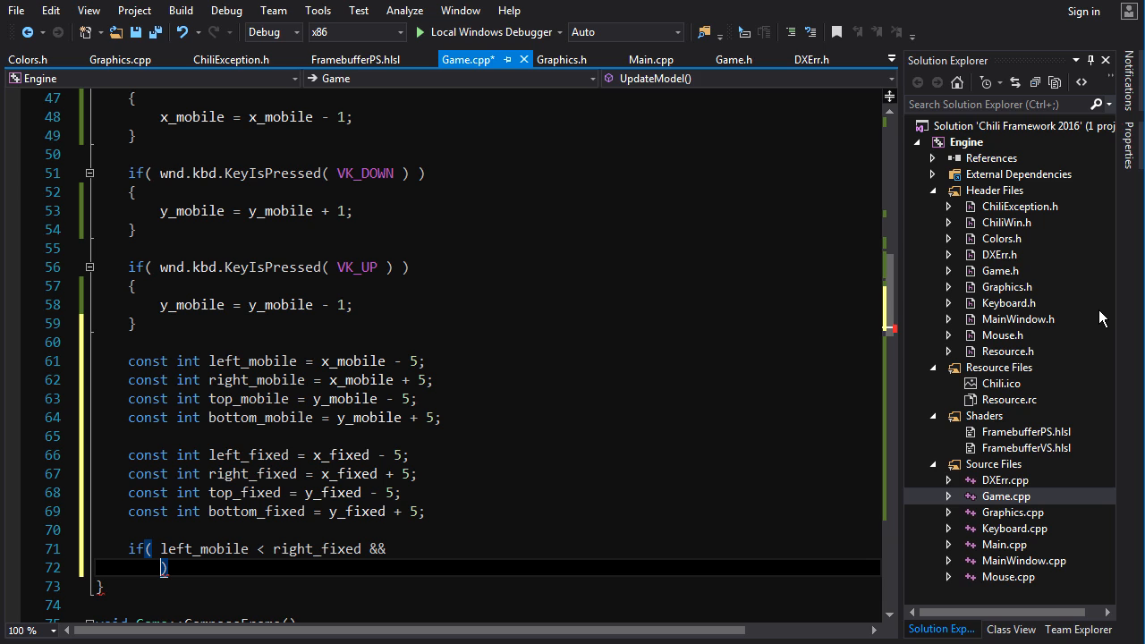
type("right)")
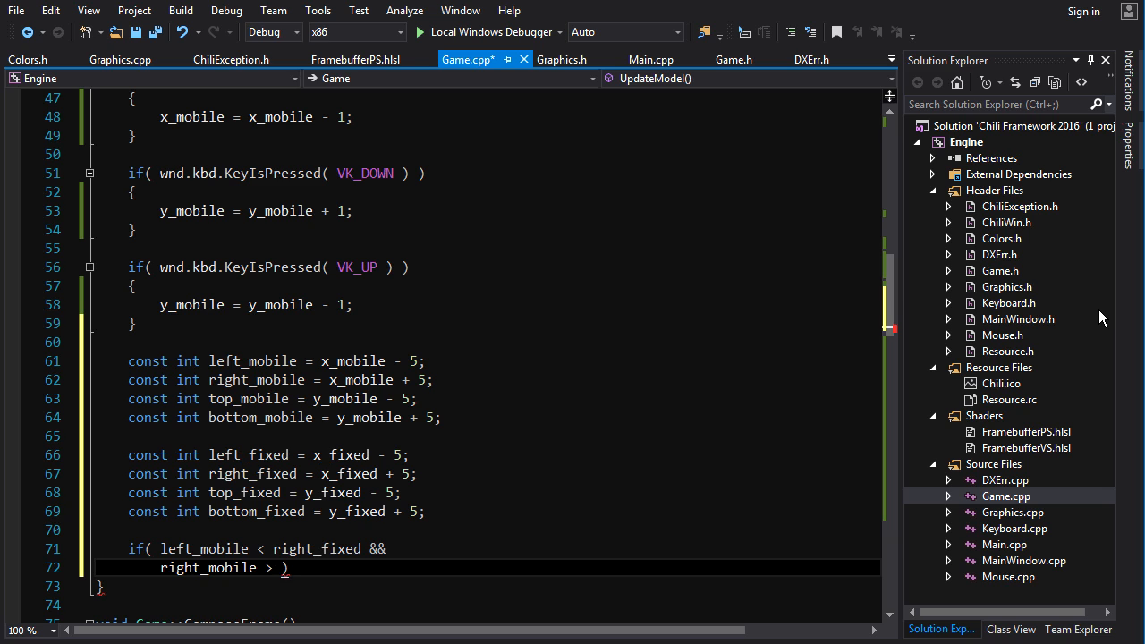
type("left_fixed &&")
type("{ ")
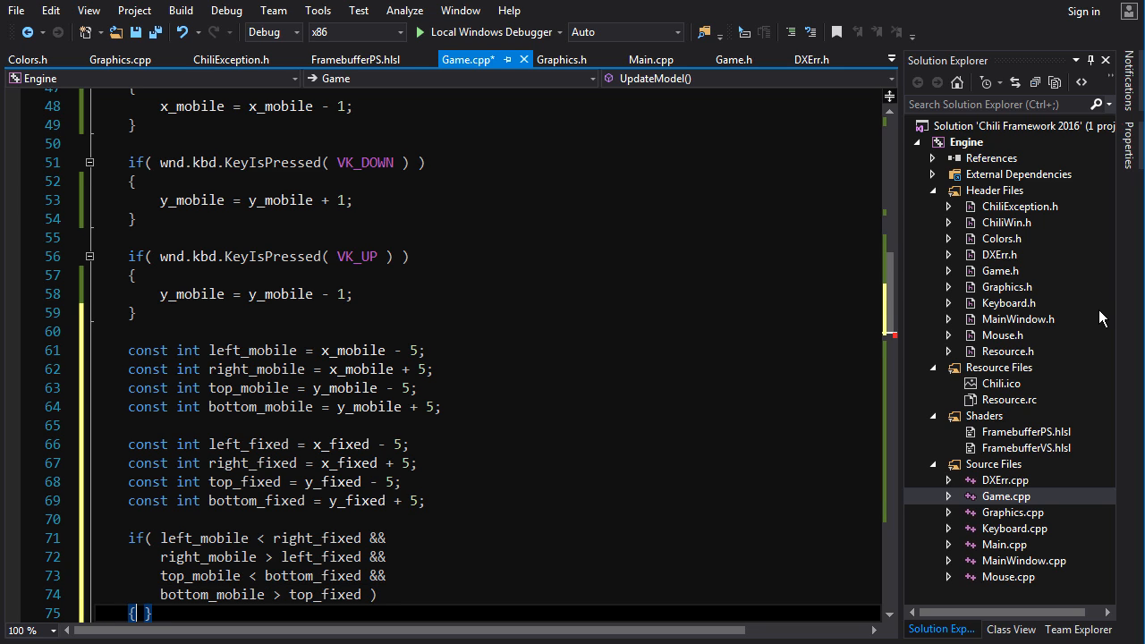
Finish the colliding assignments and build the whole solution.
type("colliding = true;")
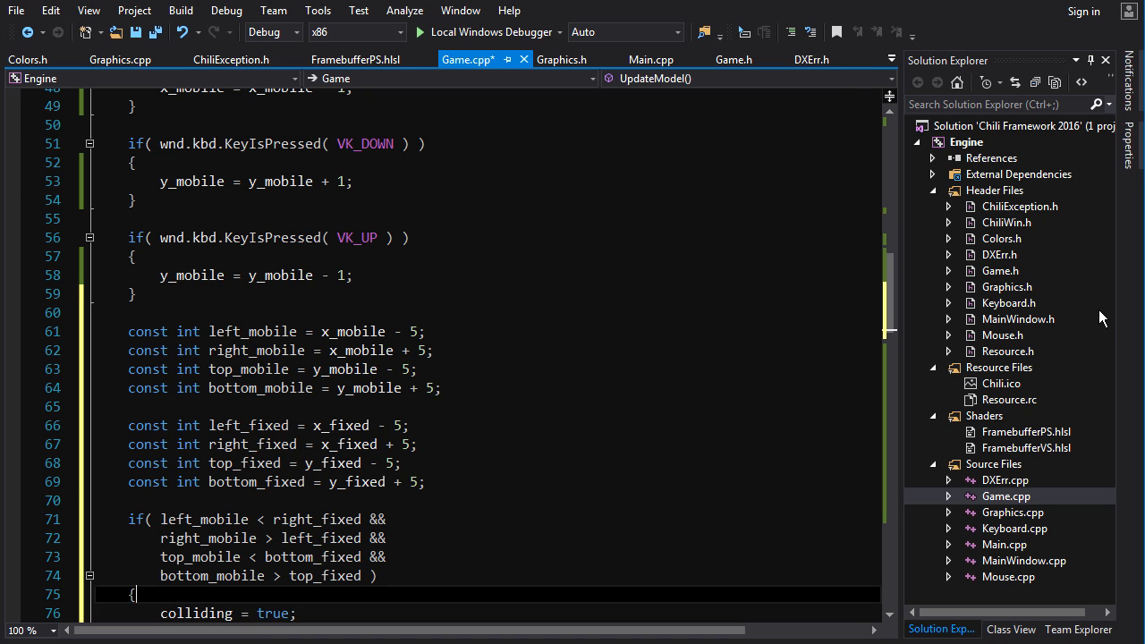
type("e")
type("c")
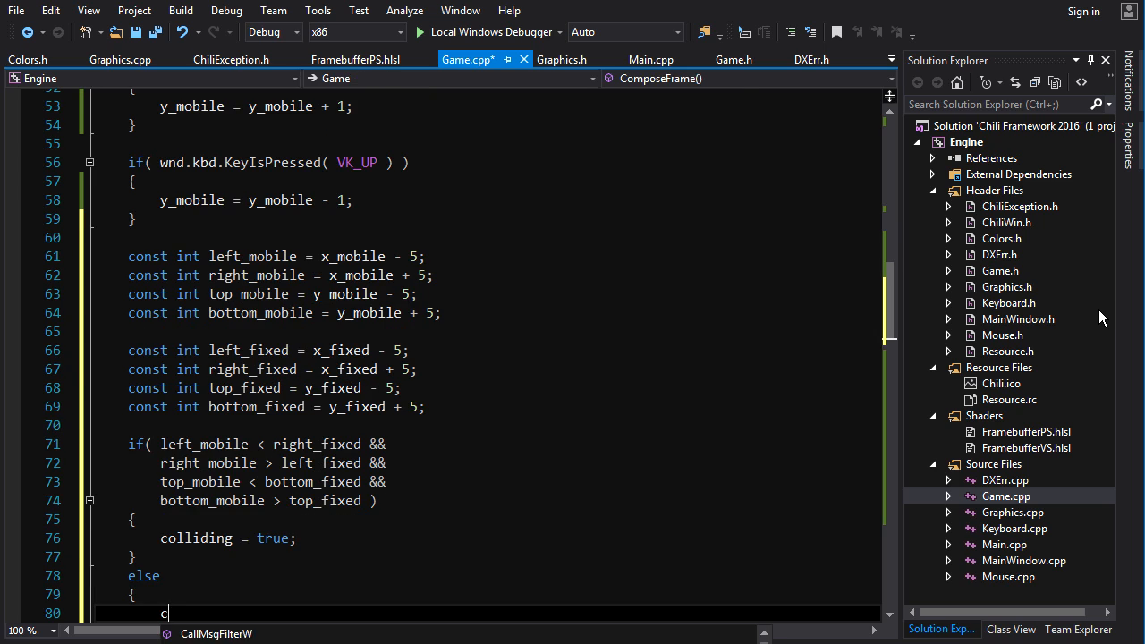
type("olliding = false;")
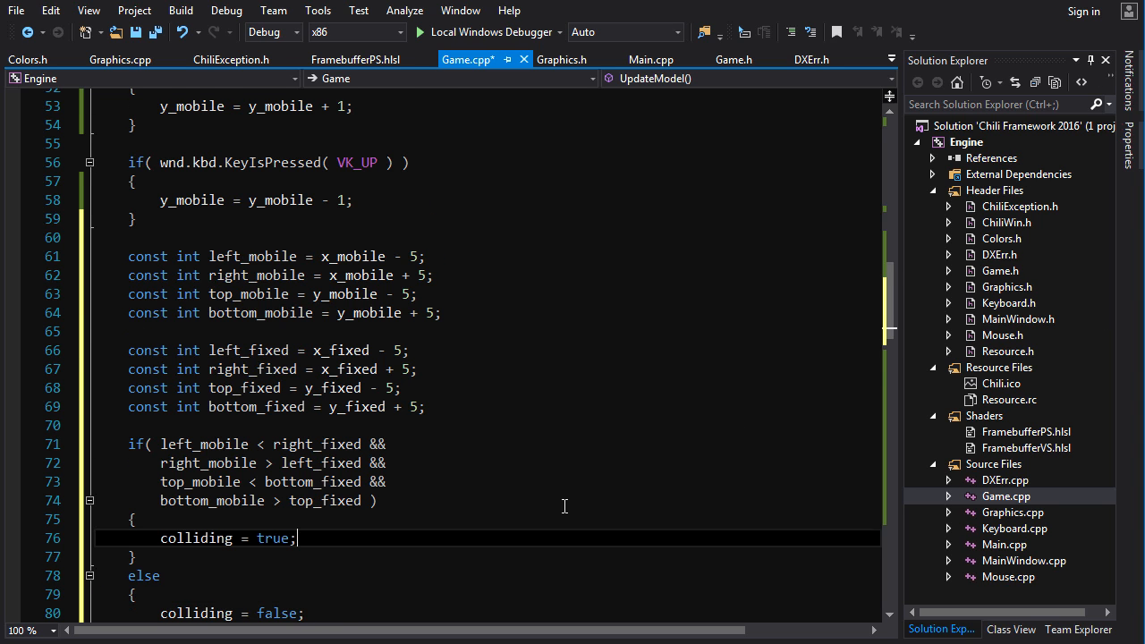
left_click(180, 10)
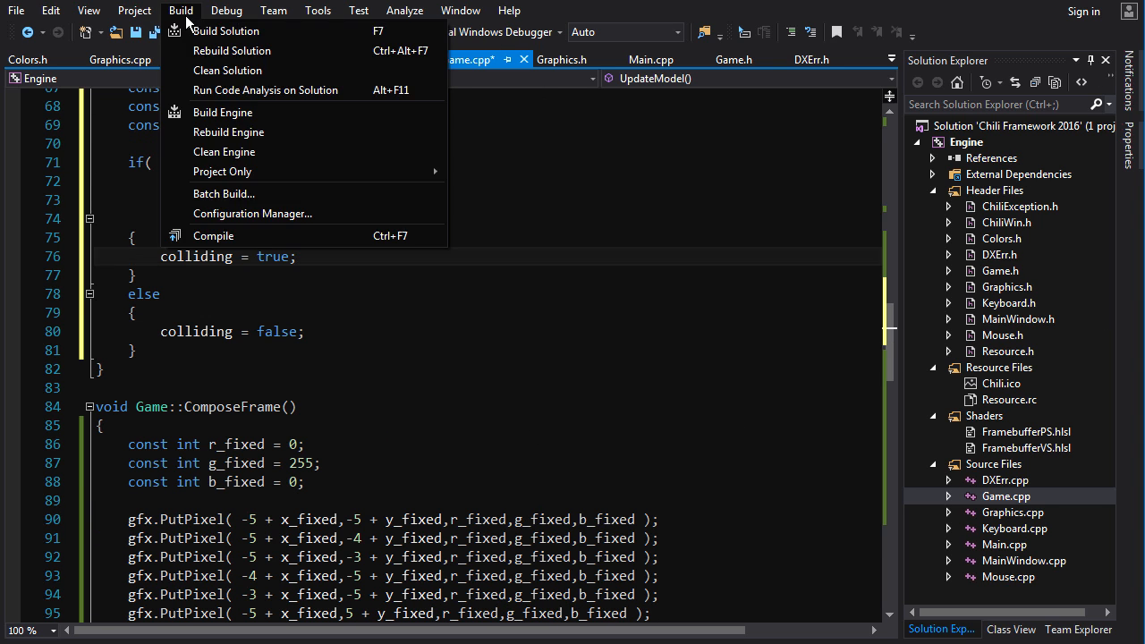
left_click(225, 30)
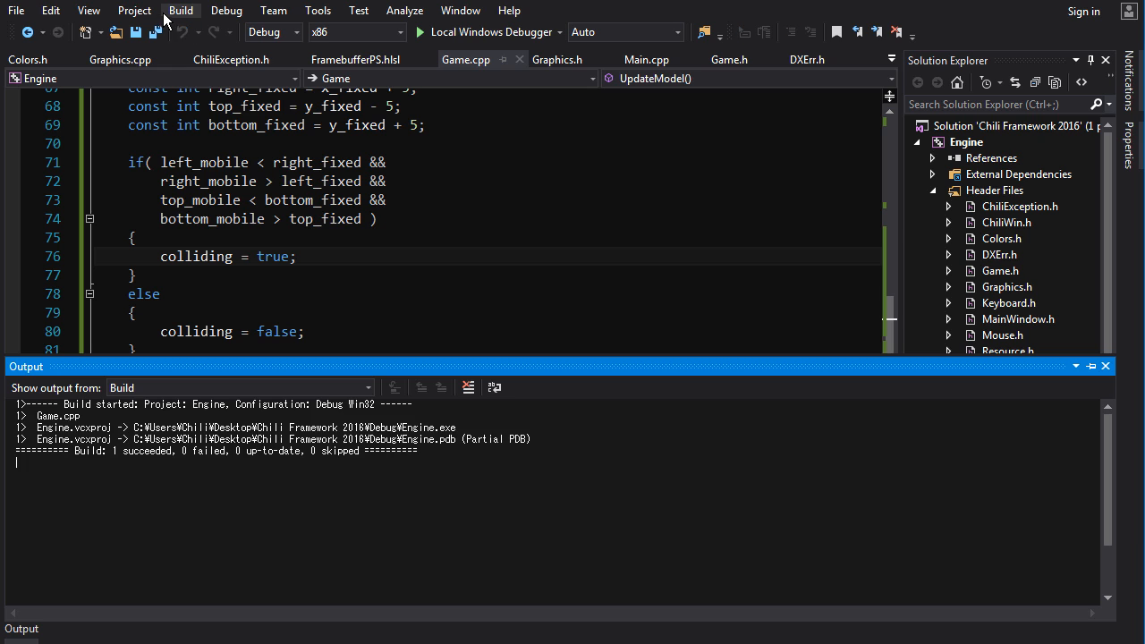